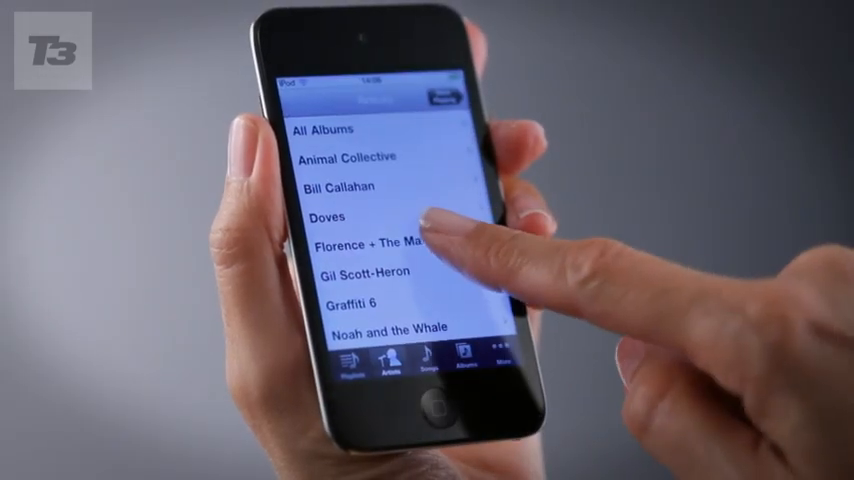
pyautogui.click(376, 244)
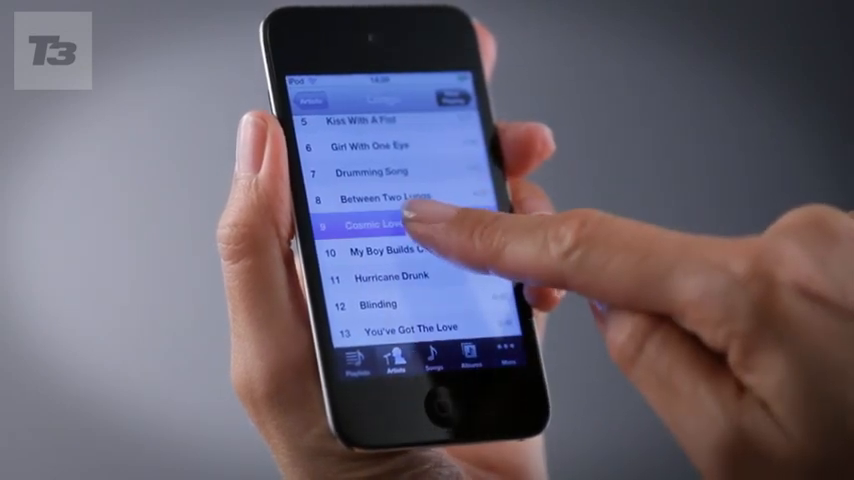
pyautogui.click(380, 224)
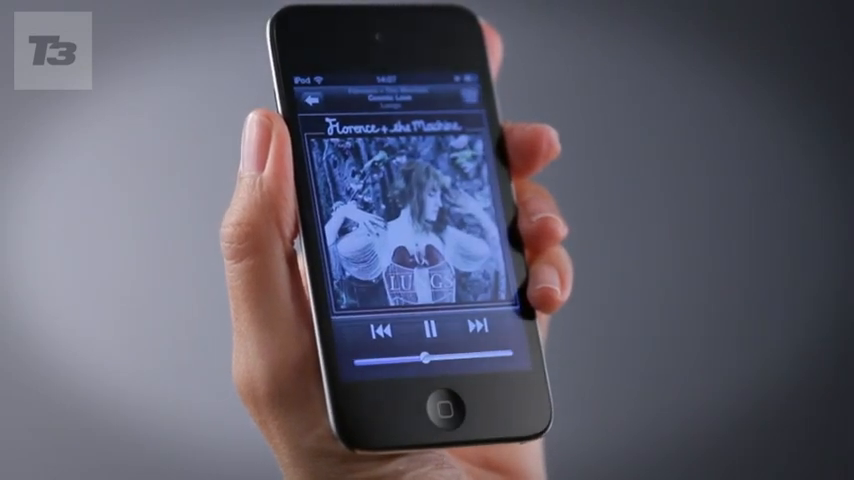